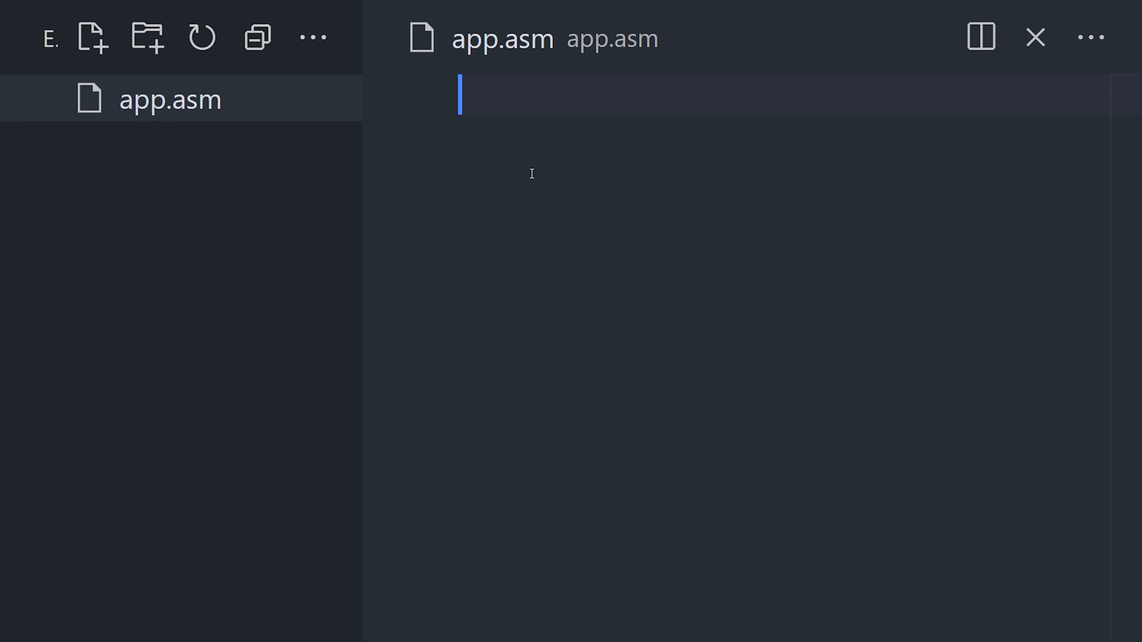
# - Lay out section .text and section .data blocks and begin the hello: label under .data
pyautogui.write('section .text')
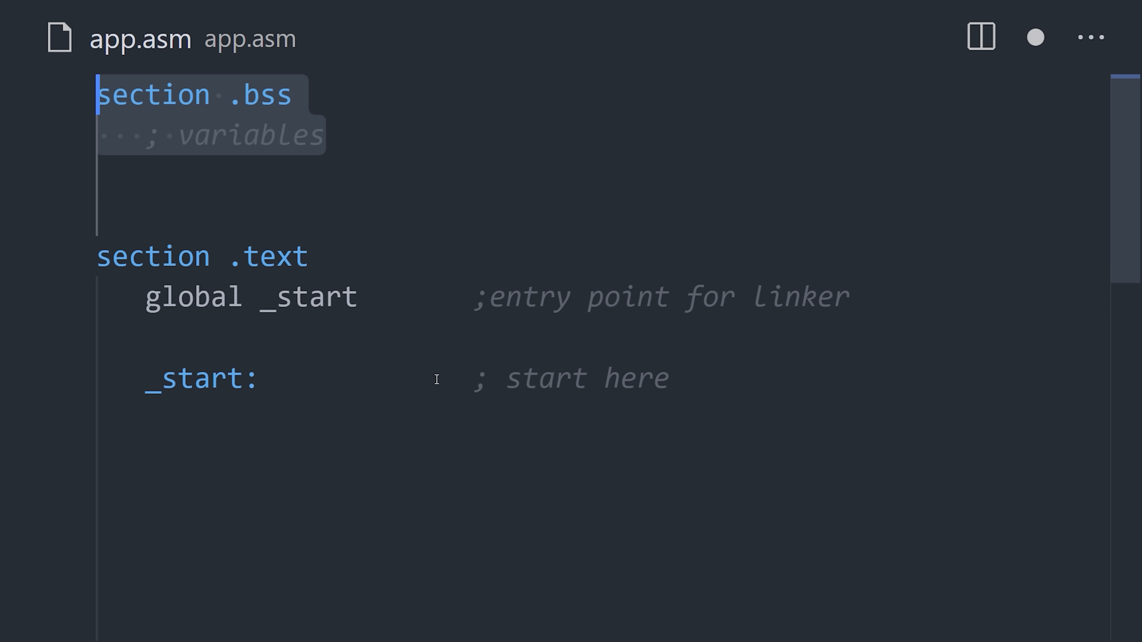
pyautogui.press('enter')
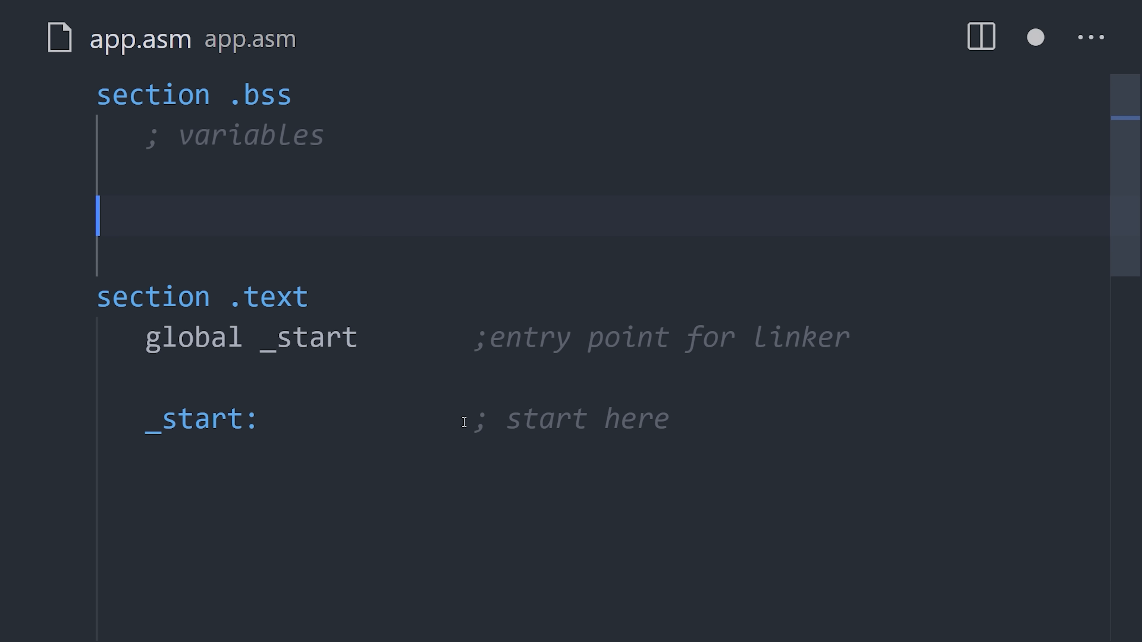
pyautogui.write('section .data')
pyautogui.write('; constants')
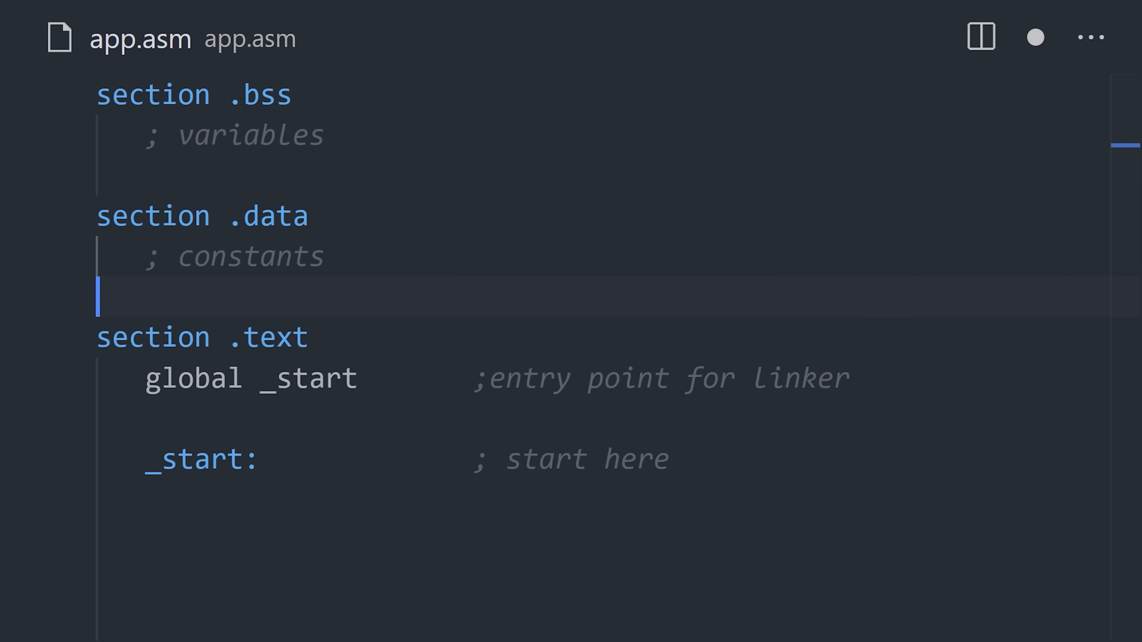
pyautogui.write('hello:')
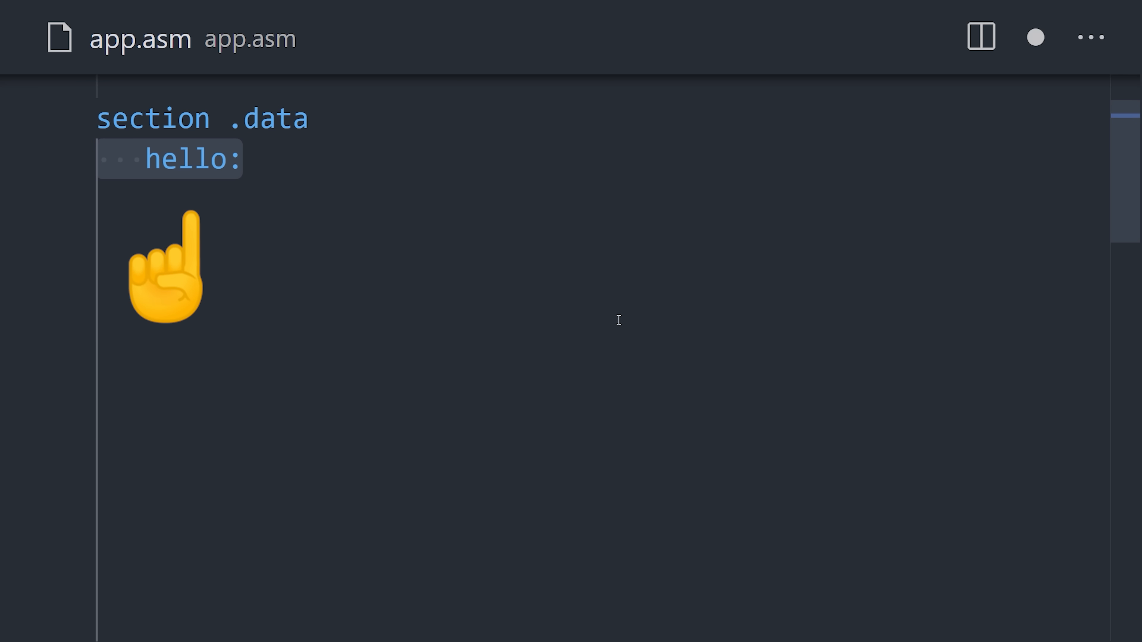
# - Define hello as db "Hi Mom!", 10 and helloLen as equ $-hello, each commented
pyautogui.write('db "Hi Mom!", 10')
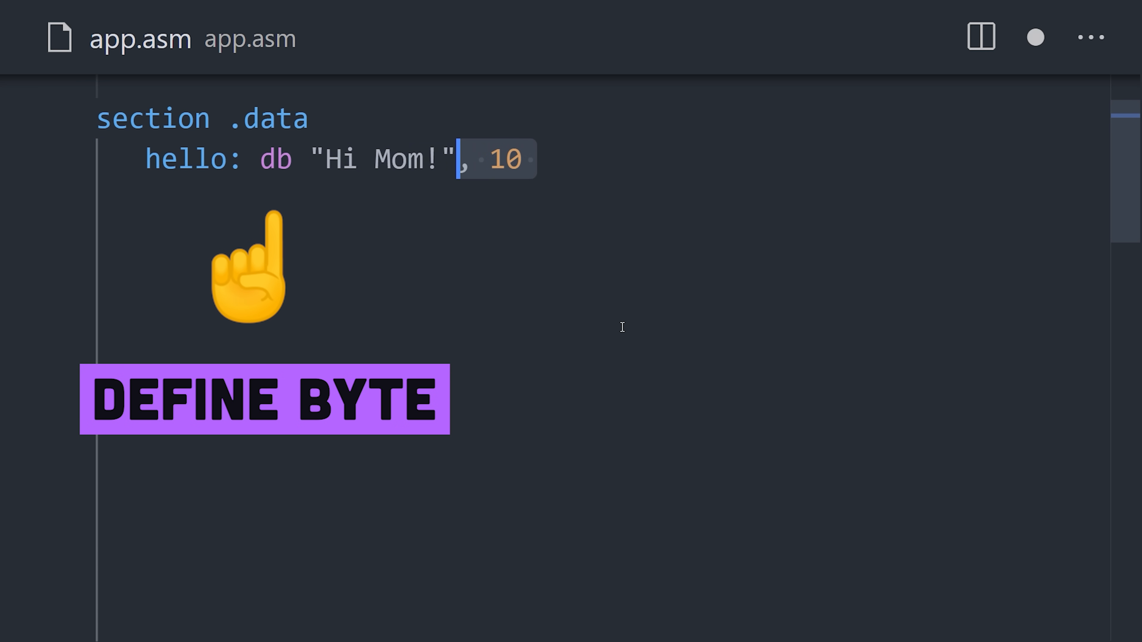
pyautogui.write('; string to print')
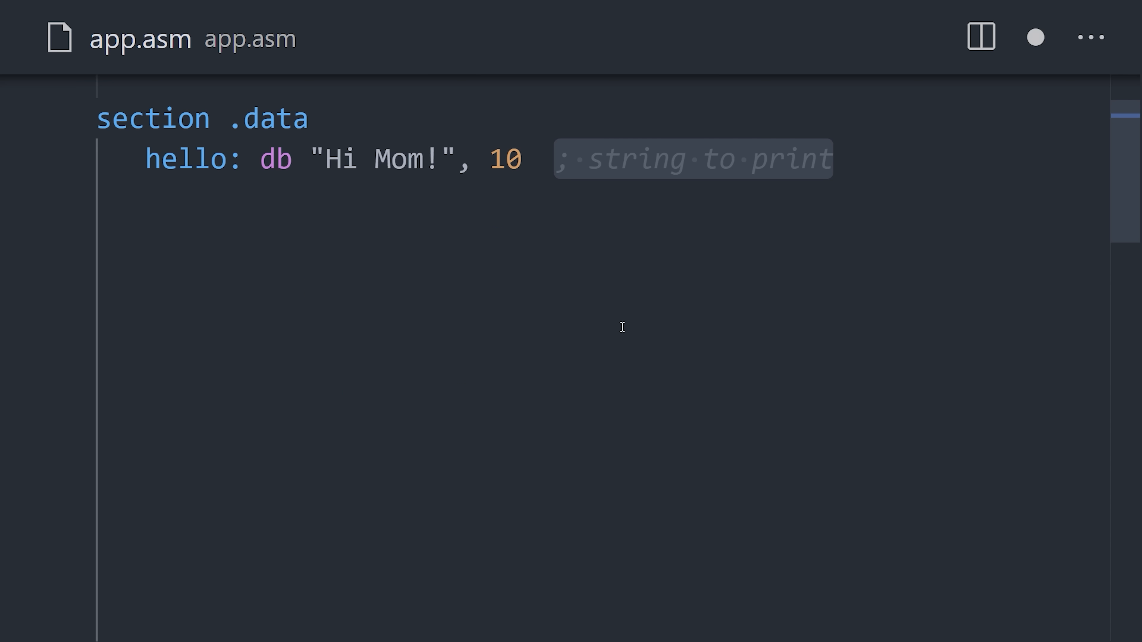
pyautogui.write('helloLen: equ')
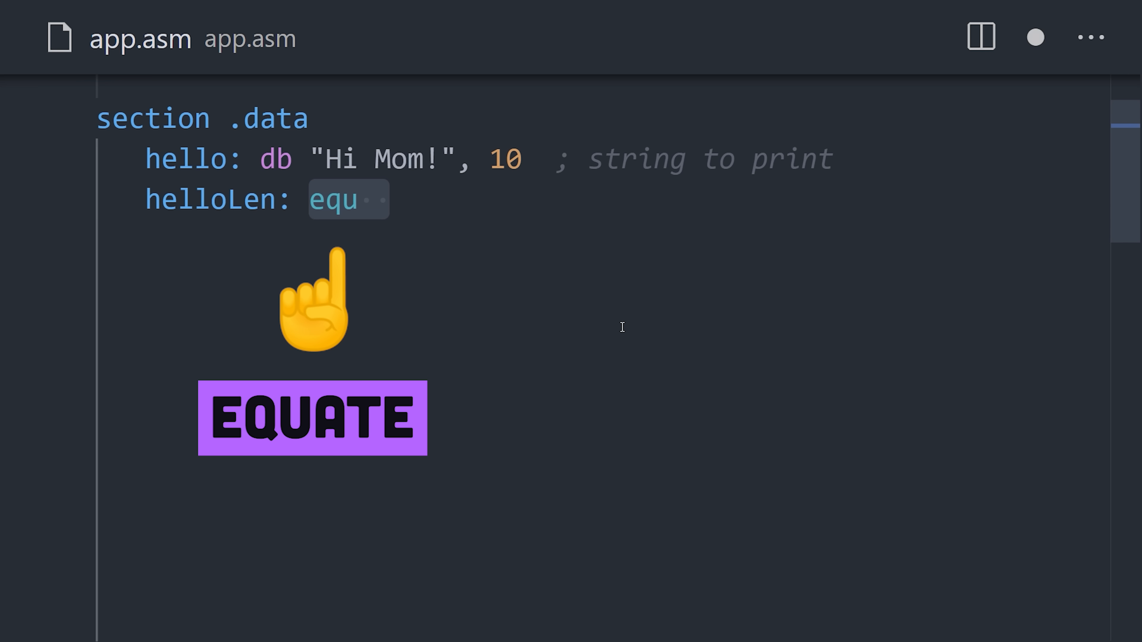
pyautogui.write('$-hello')
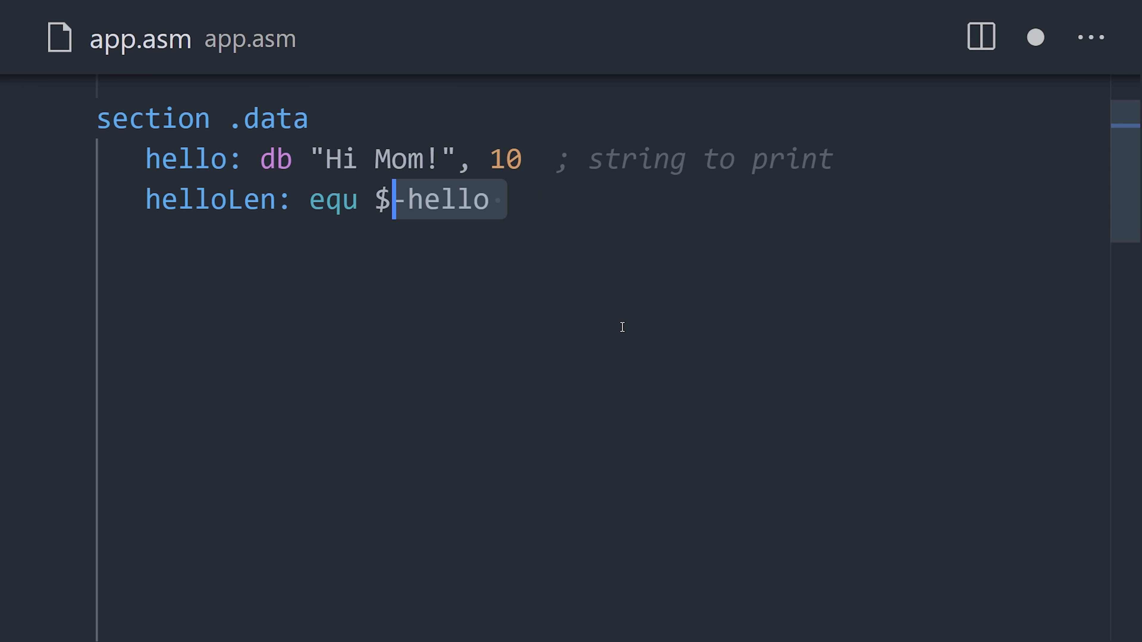
pyautogui.write(';length of string')
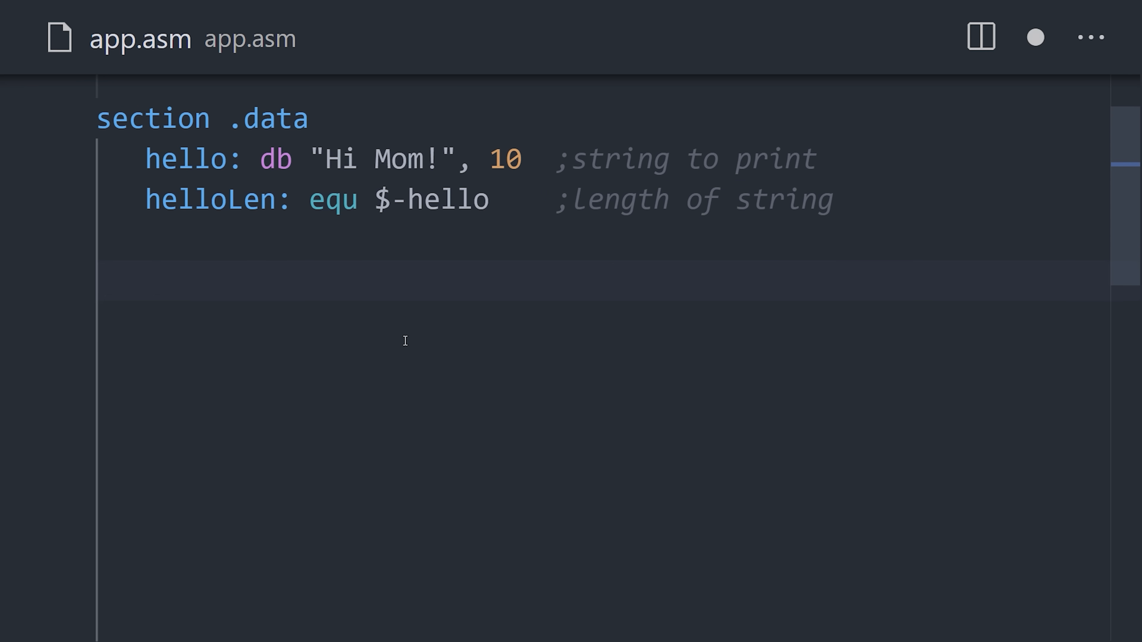
# - Write the mov rax syscall code under _start and enter ld app.o -o app after assembling
pyautogui.write('section .text')
pyautogui.write('_start:')
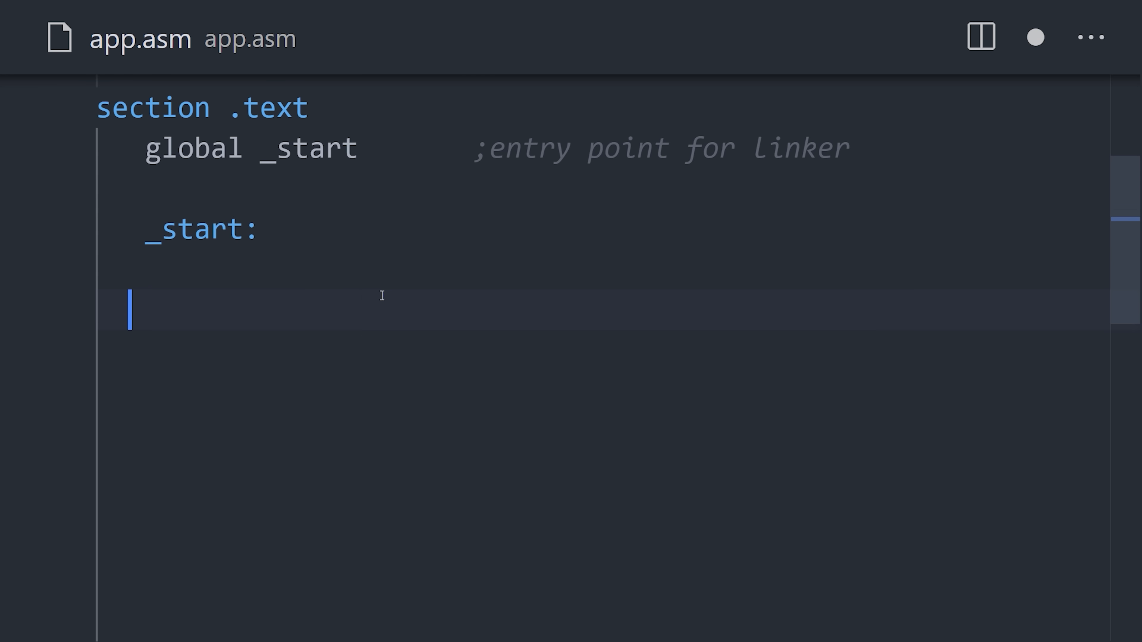
pyautogui.write('mov rax')
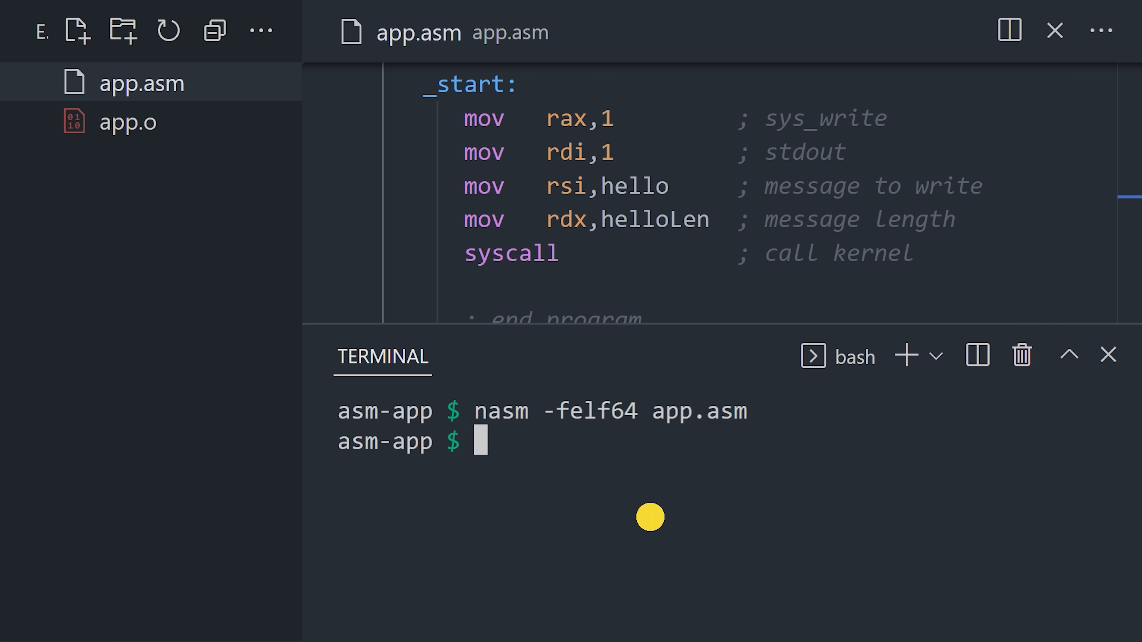
pyautogui.write('ld app.o -o app')
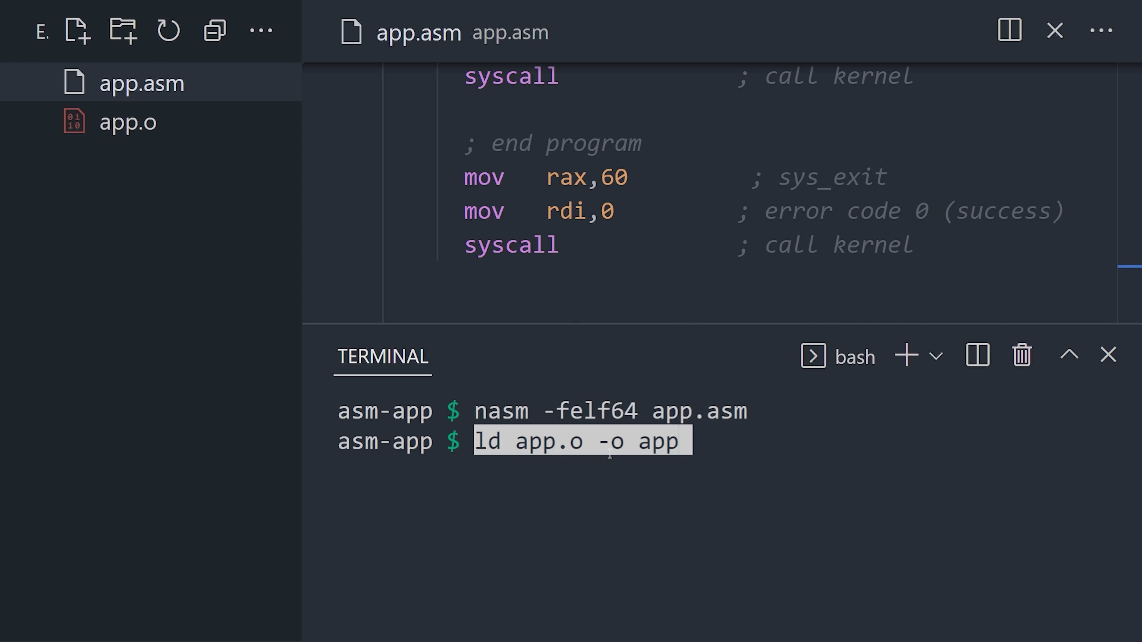